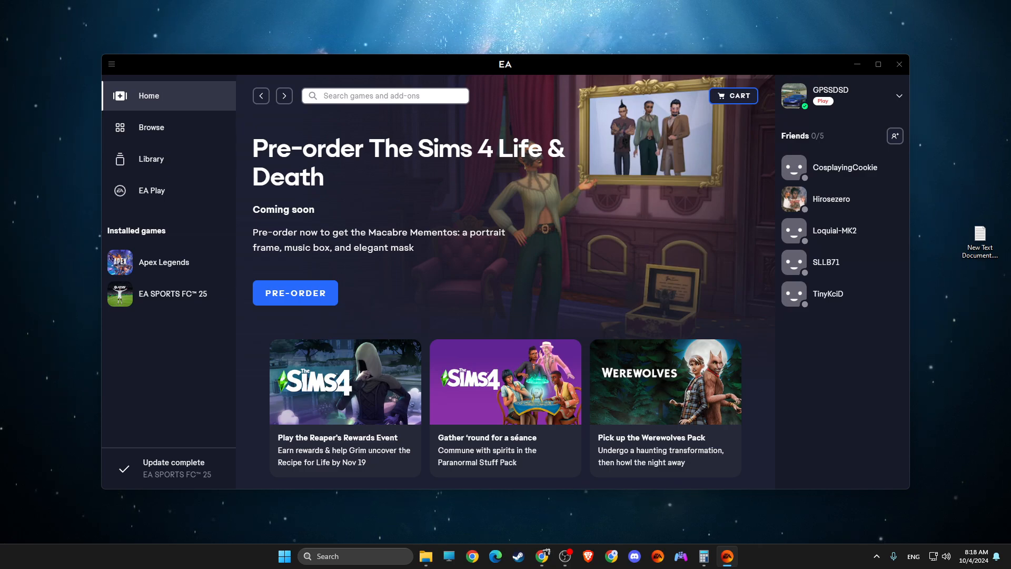
pyautogui.moveTo(896, 100)
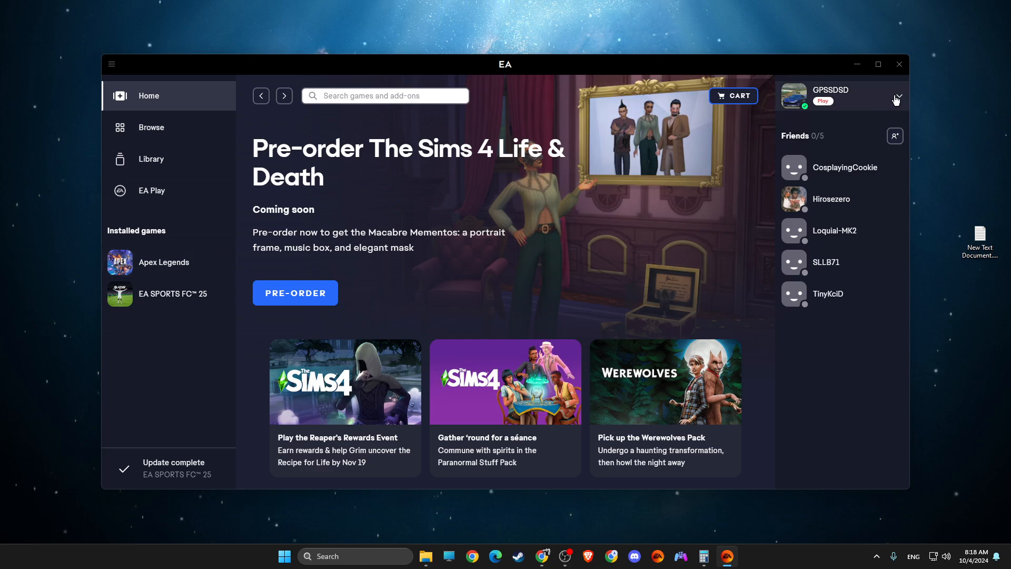
# From the profile menu's Settings, go to EA.com to manage the EA Play membership.
pyautogui.click(895, 96)
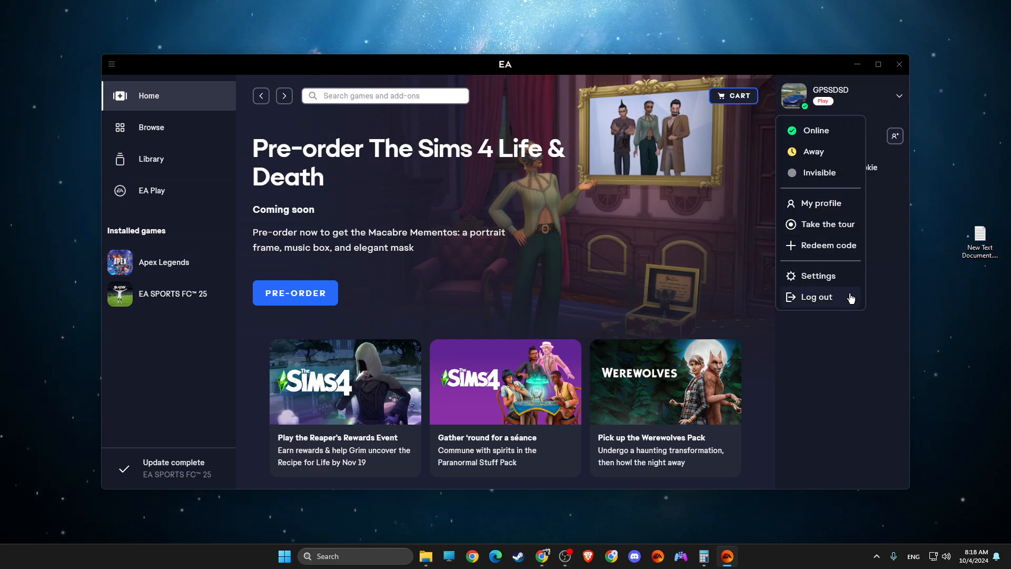
pyautogui.click(817, 275)
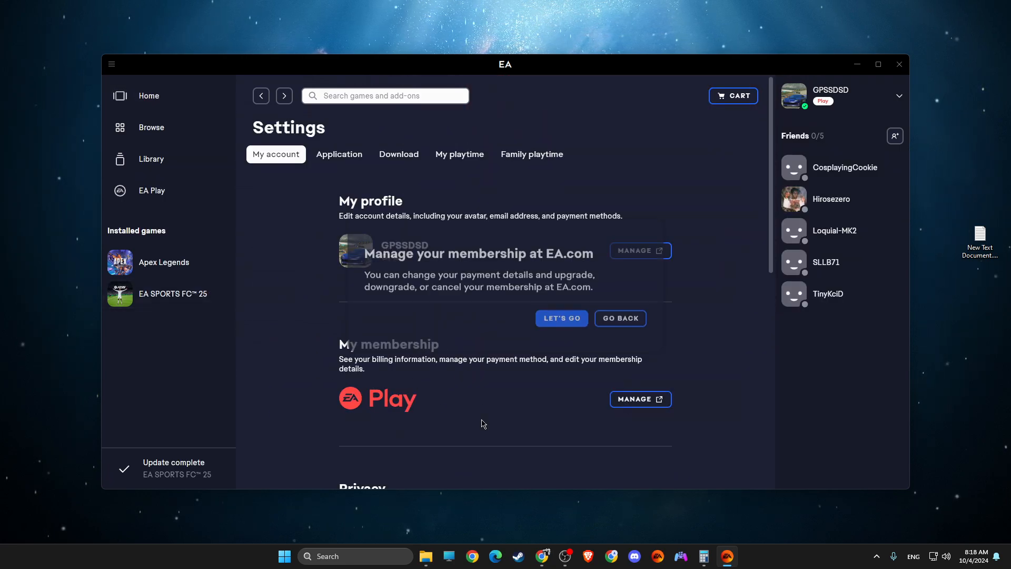
pyautogui.click(560, 318)
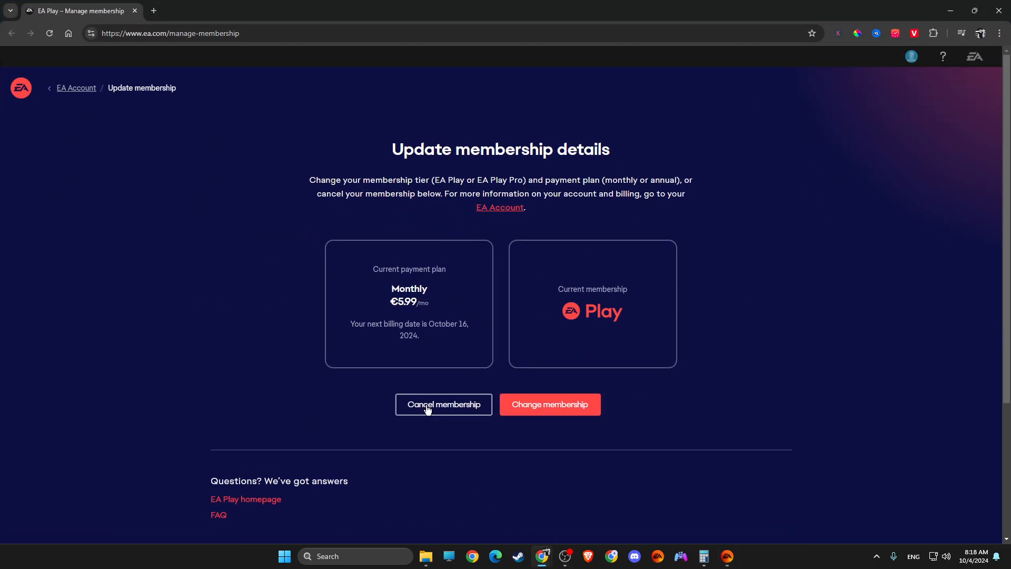
# Start cancelling the monthly EA Play membership and move toward the Continue option.
pyautogui.click(443, 405)
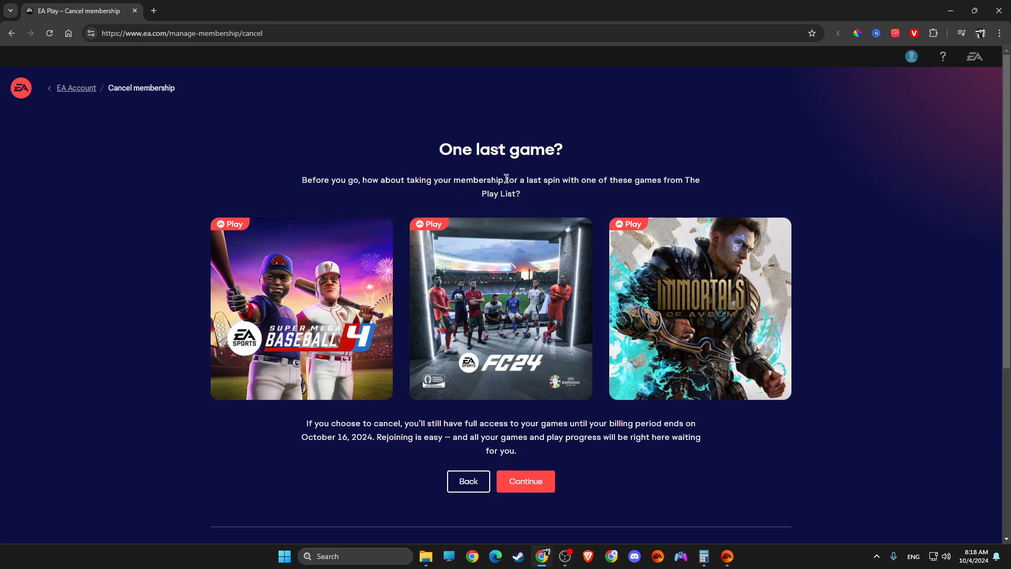
pyautogui.scroll(-3)
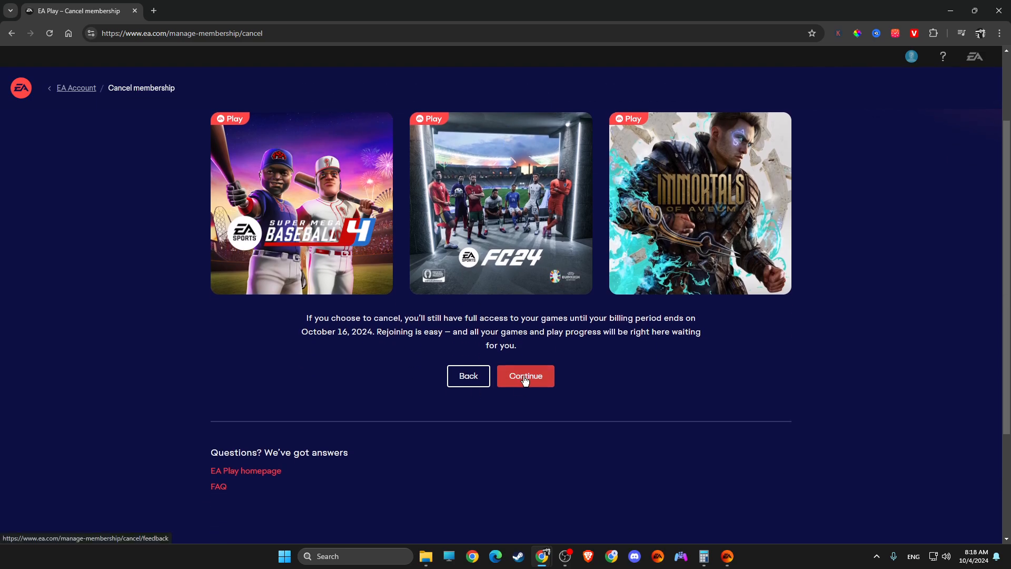
# Skip the last-game offer, confirm the cancellation without survey reasons, and return to the EA Account page.
pyautogui.click(525, 376)
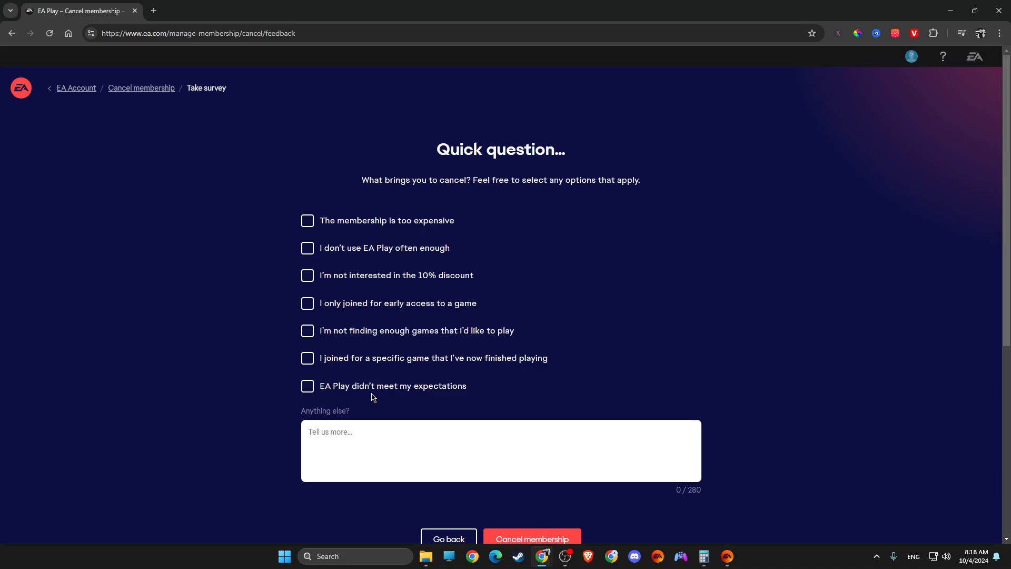
pyautogui.moveTo(317, 234)
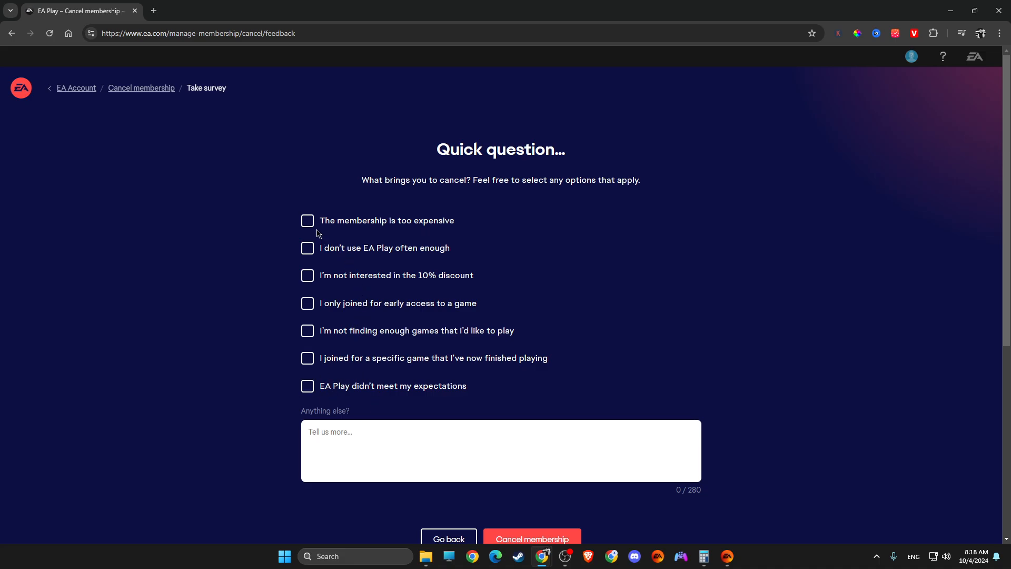
pyautogui.scroll(-3)
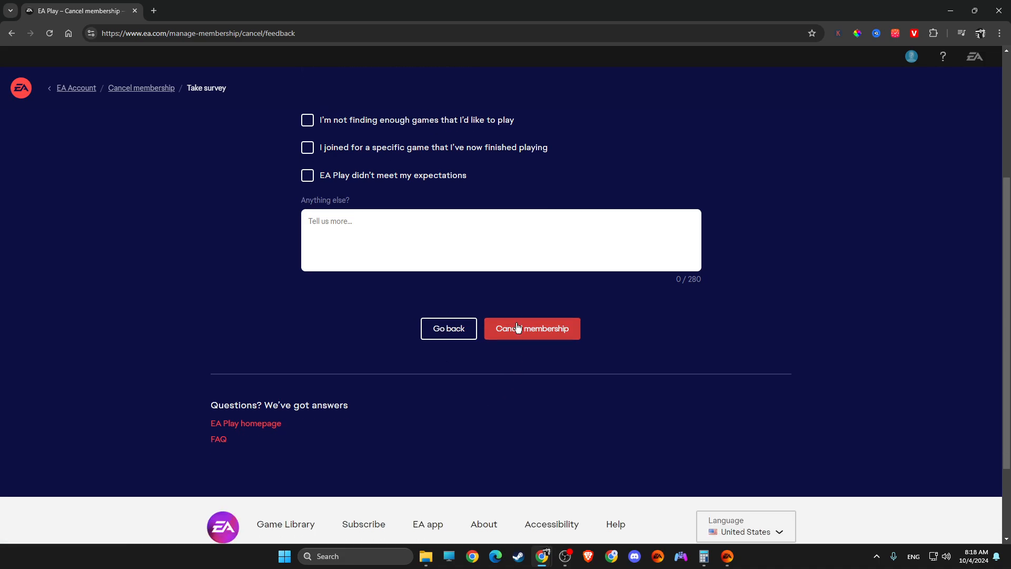
pyautogui.click(531, 328)
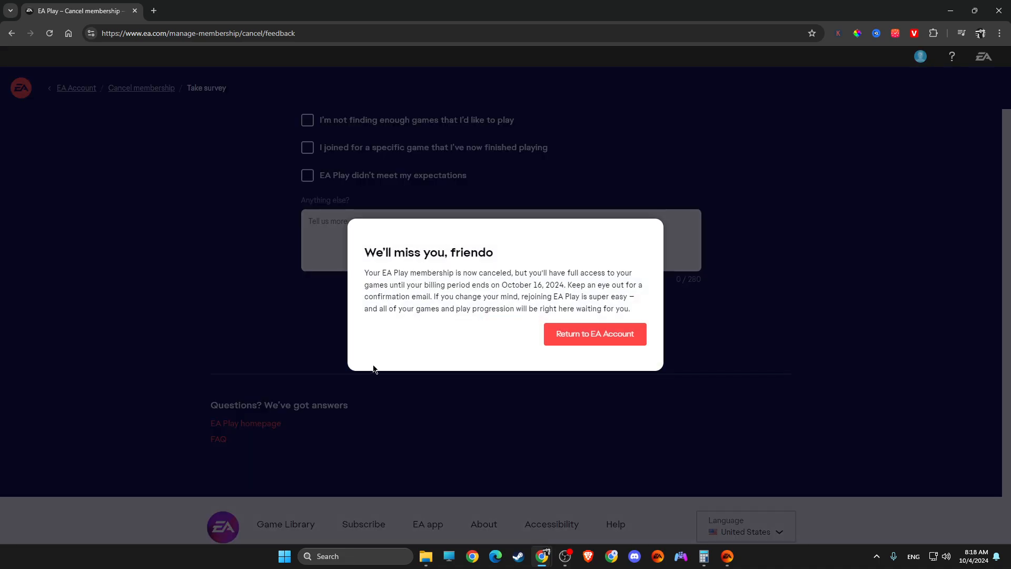
pyautogui.moveTo(594, 334)
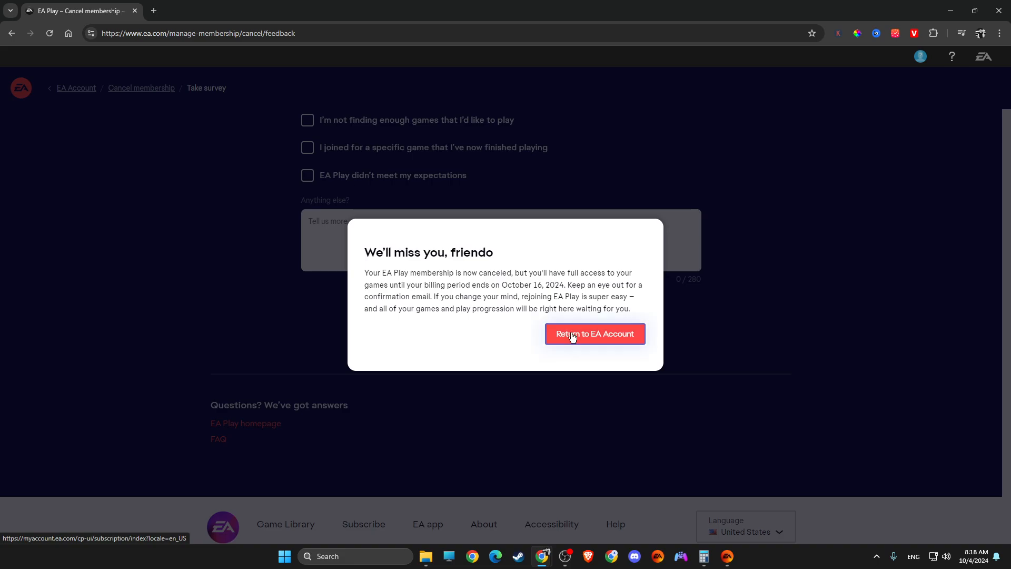
pyautogui.click(594, 333)
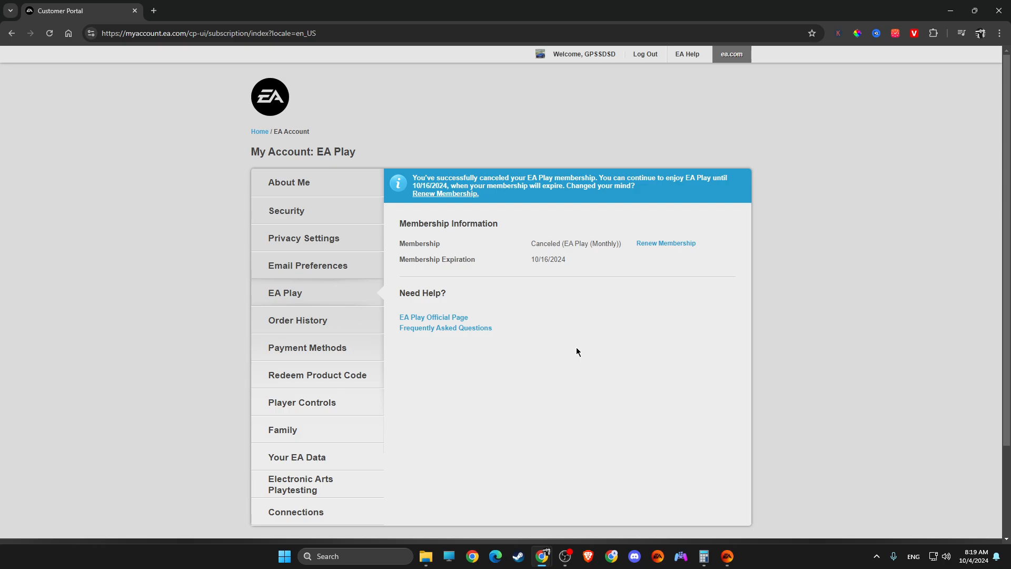
pyautogui.moveTo(590, 350)
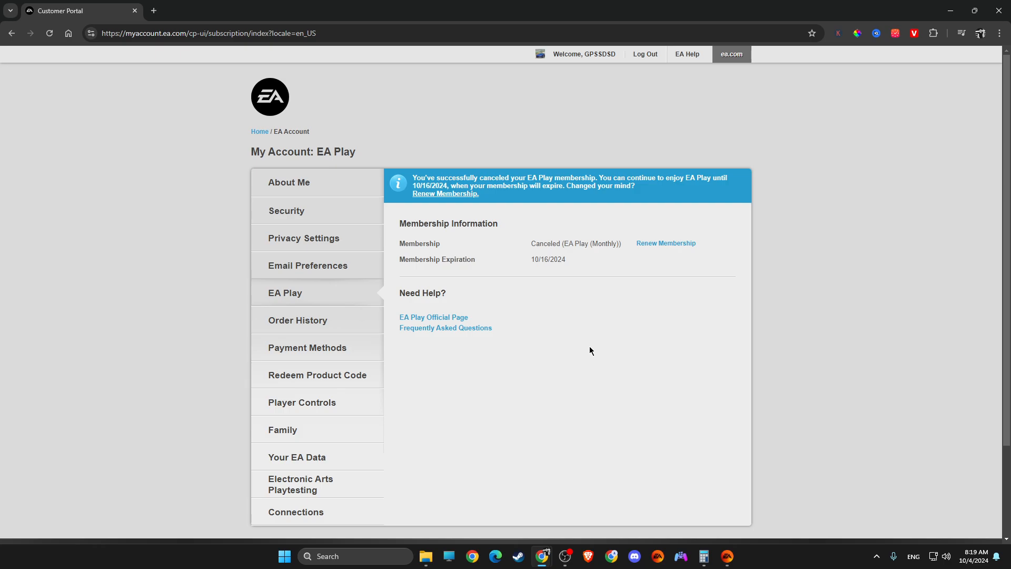
pyautogui.moveTo(578, 314)
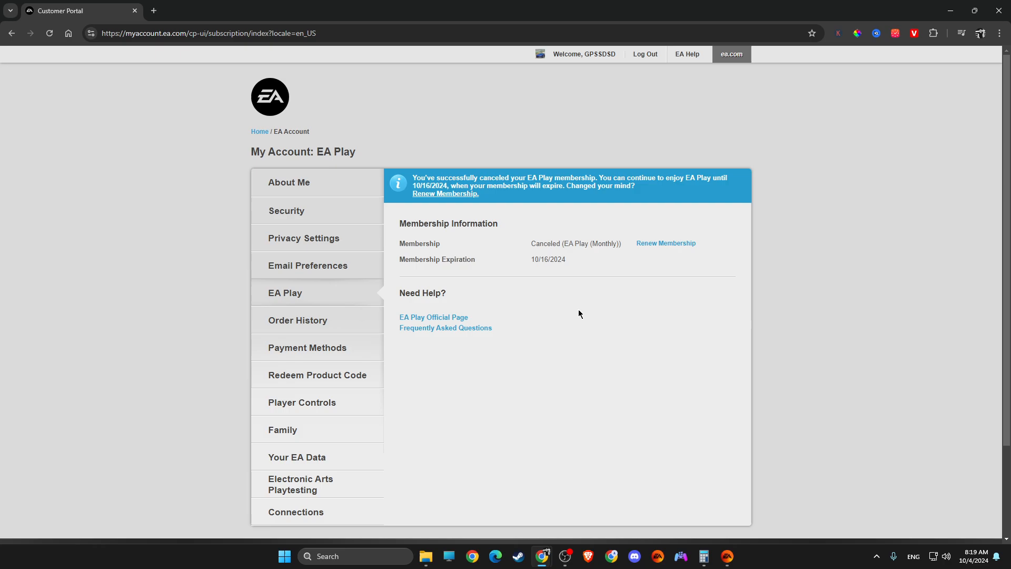
pyautogui.moveTo(637, 294)
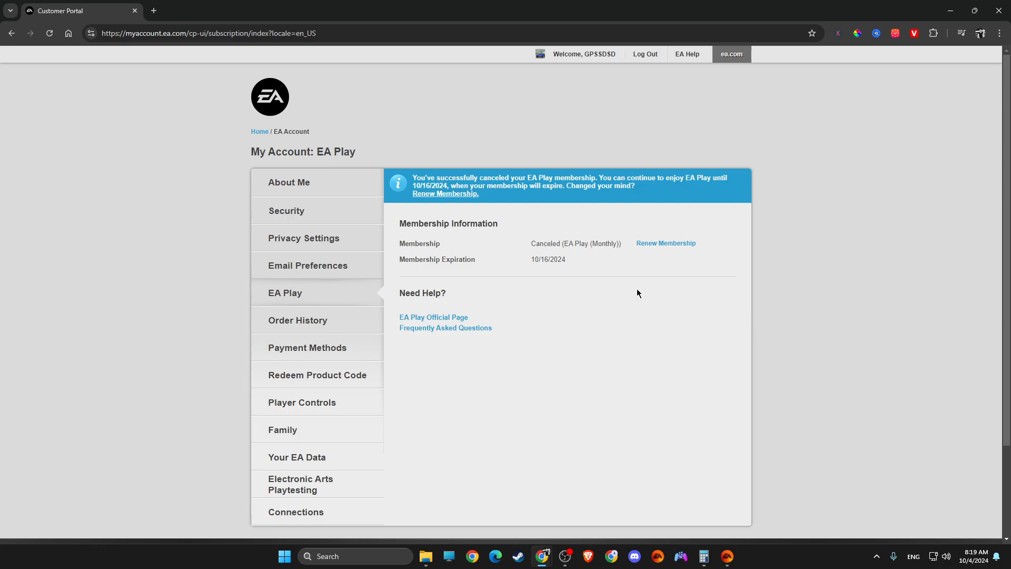
pyautogui.moveTo(533, 265)
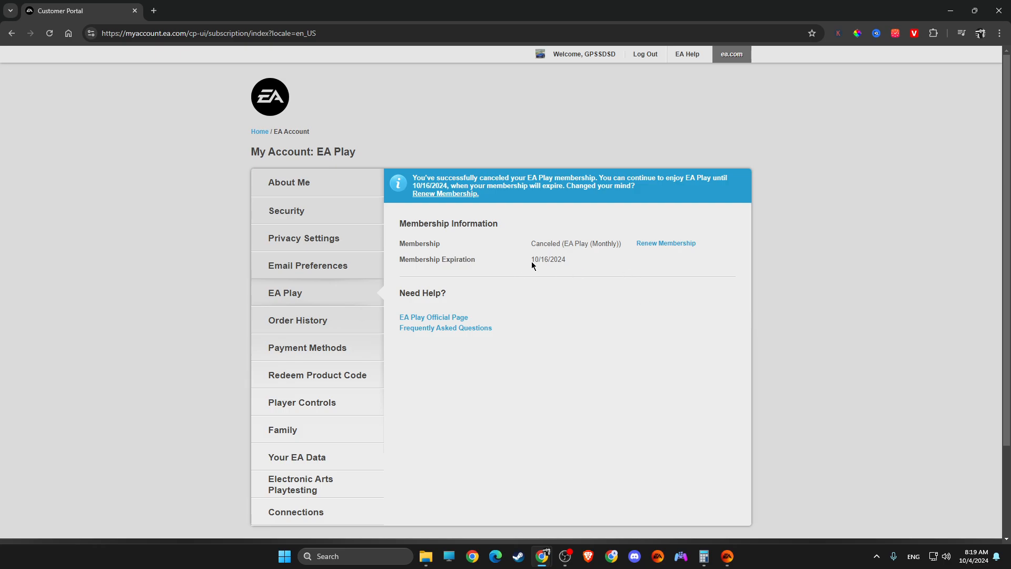
pyautogui.moveTo(548, 263)
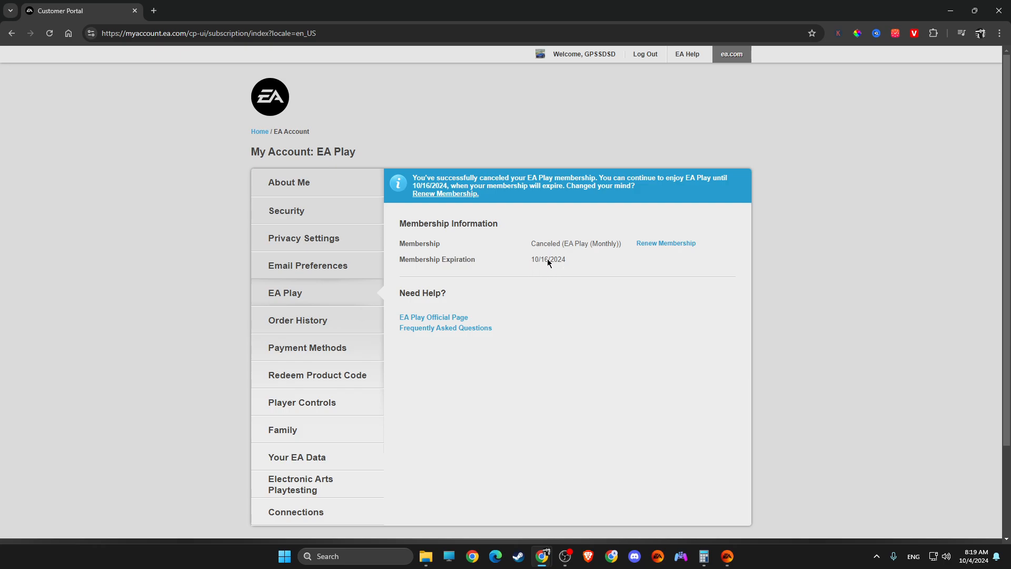
pyautogui.moveTo(547, 257)
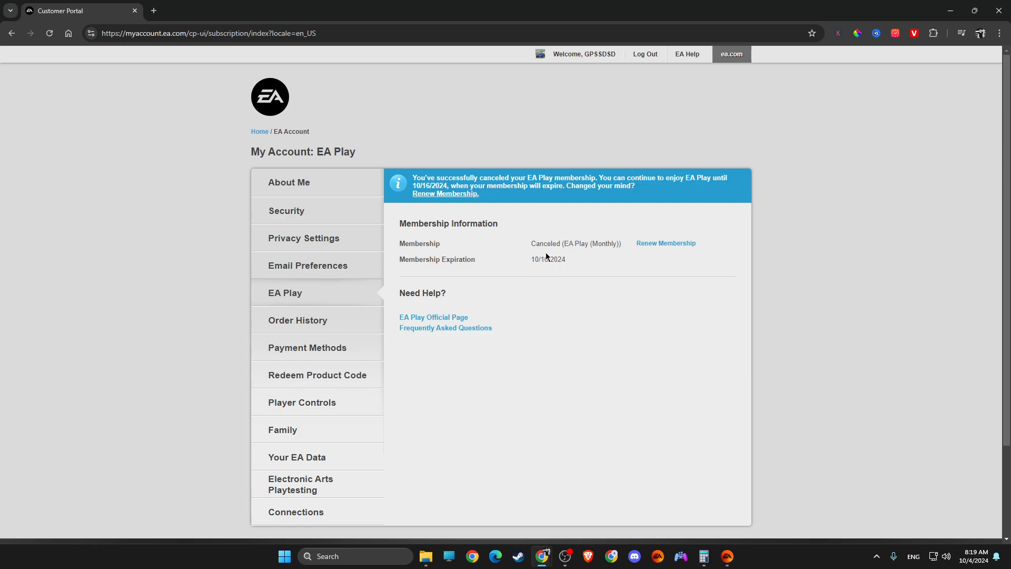
pyautogui.moveTo(547, 259)
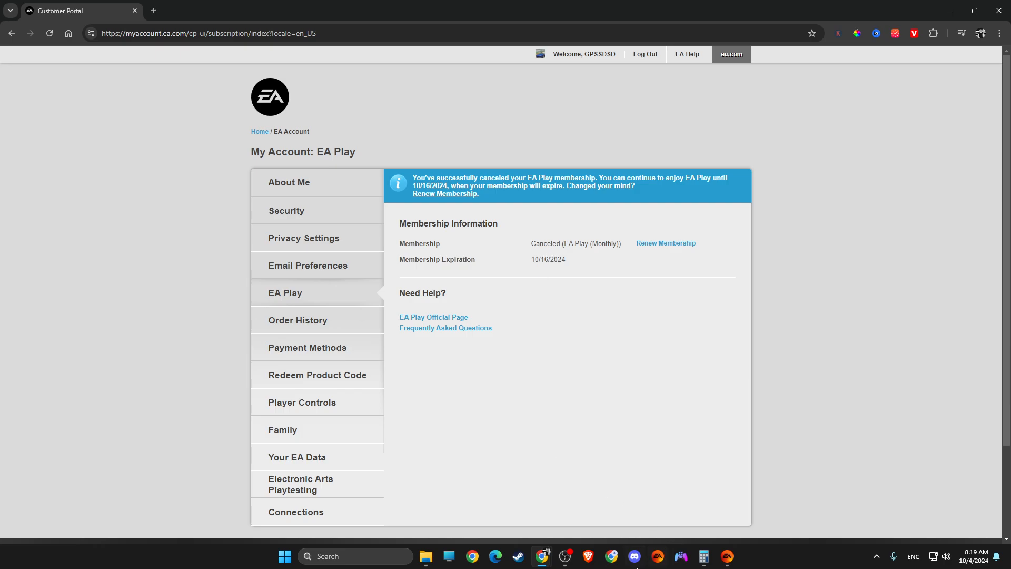